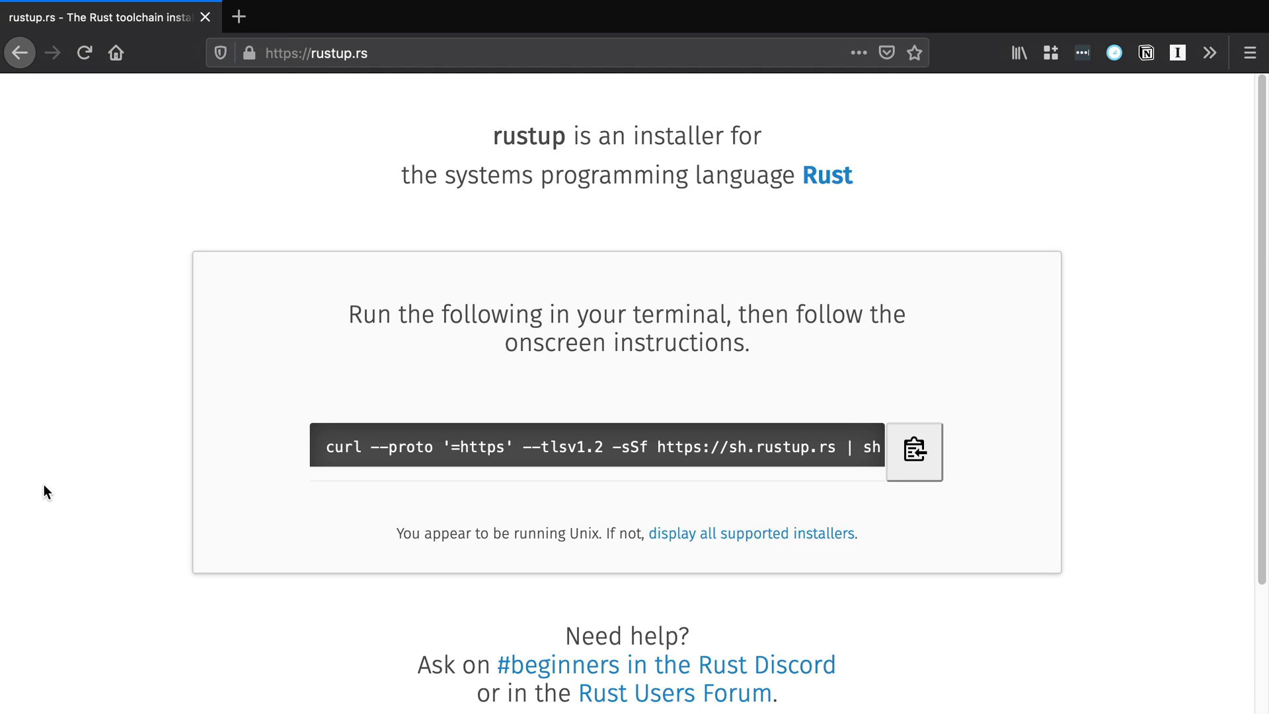
- Look over the rustup page and rust-analyzer, then view the enabled Rust extension's details
{"action": "left_click", "coordinate": [332, 54]}
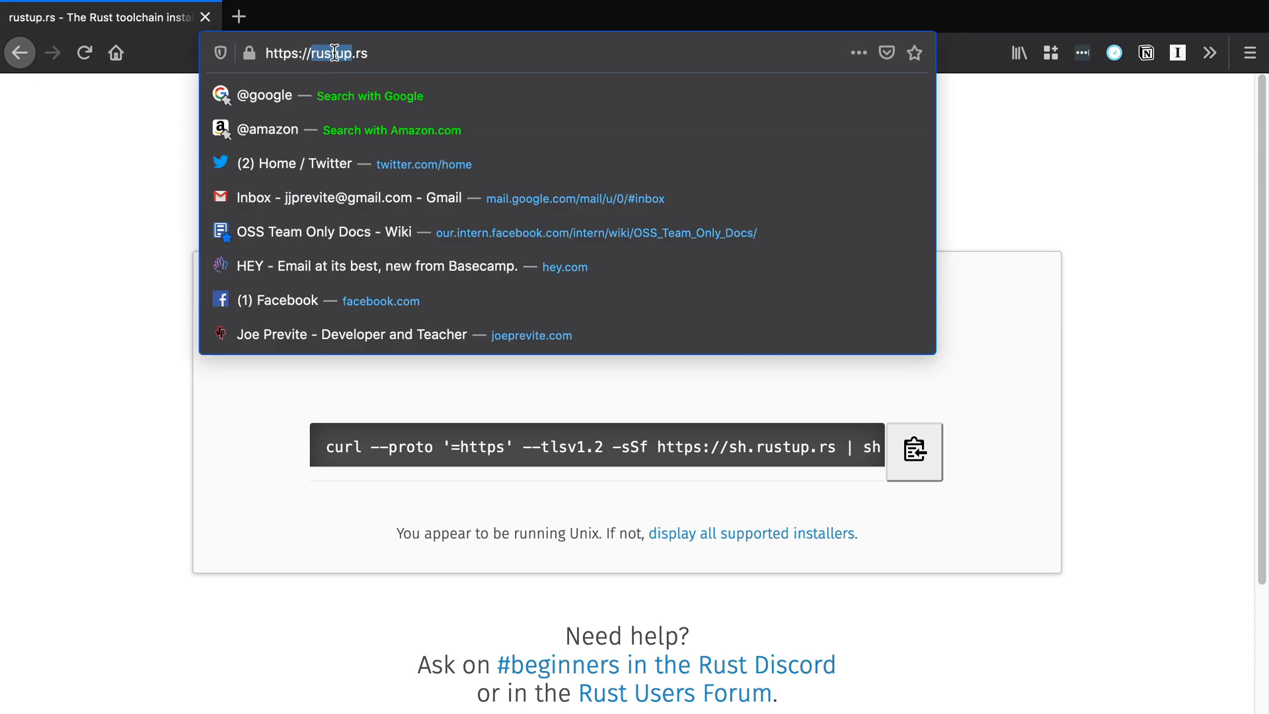
{"action": "left_click", "coordinate": [914, 451]}
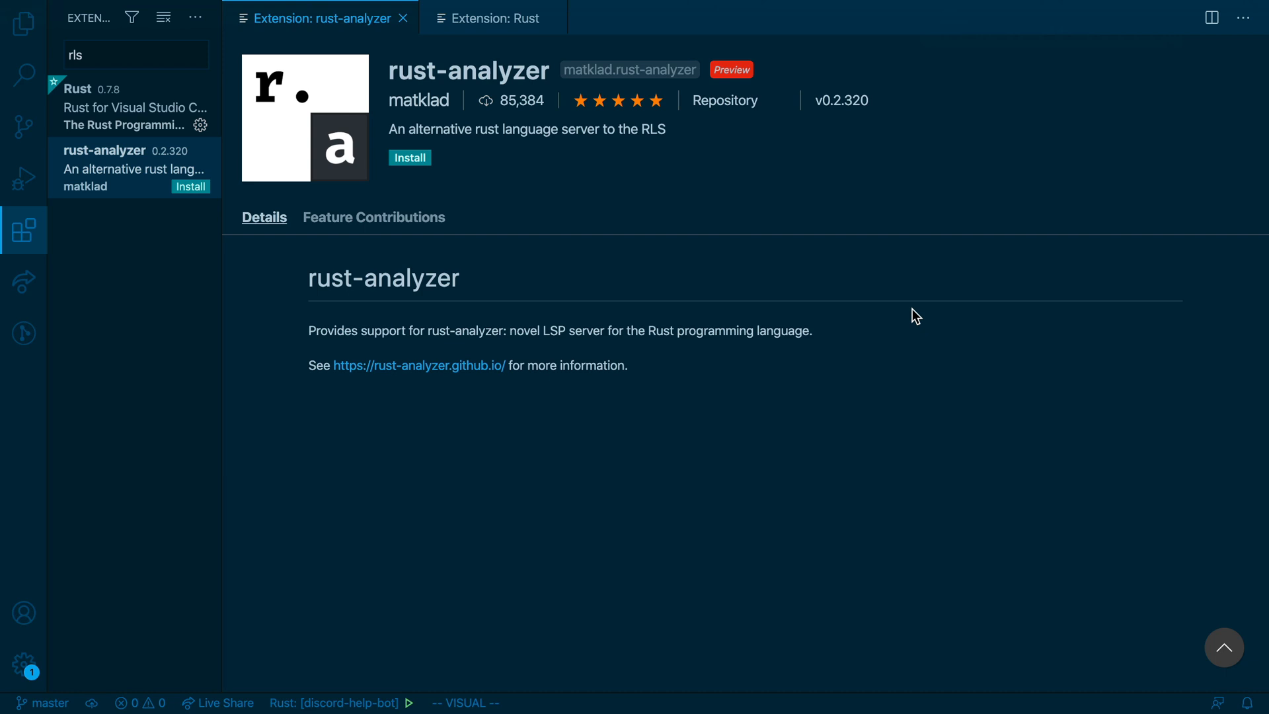
{"action": "mouse_move", "coordinate": [868, 335]}
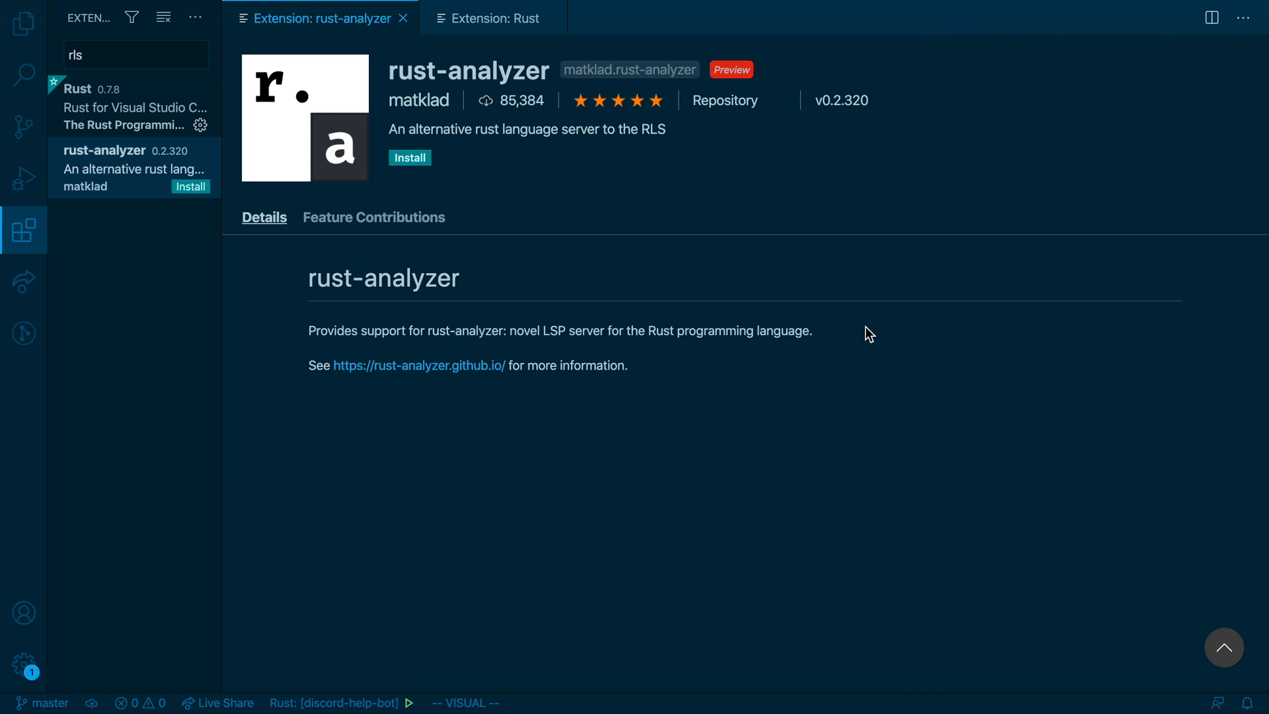
{"action": "mouse_move", "coordinate": [414, 72]}
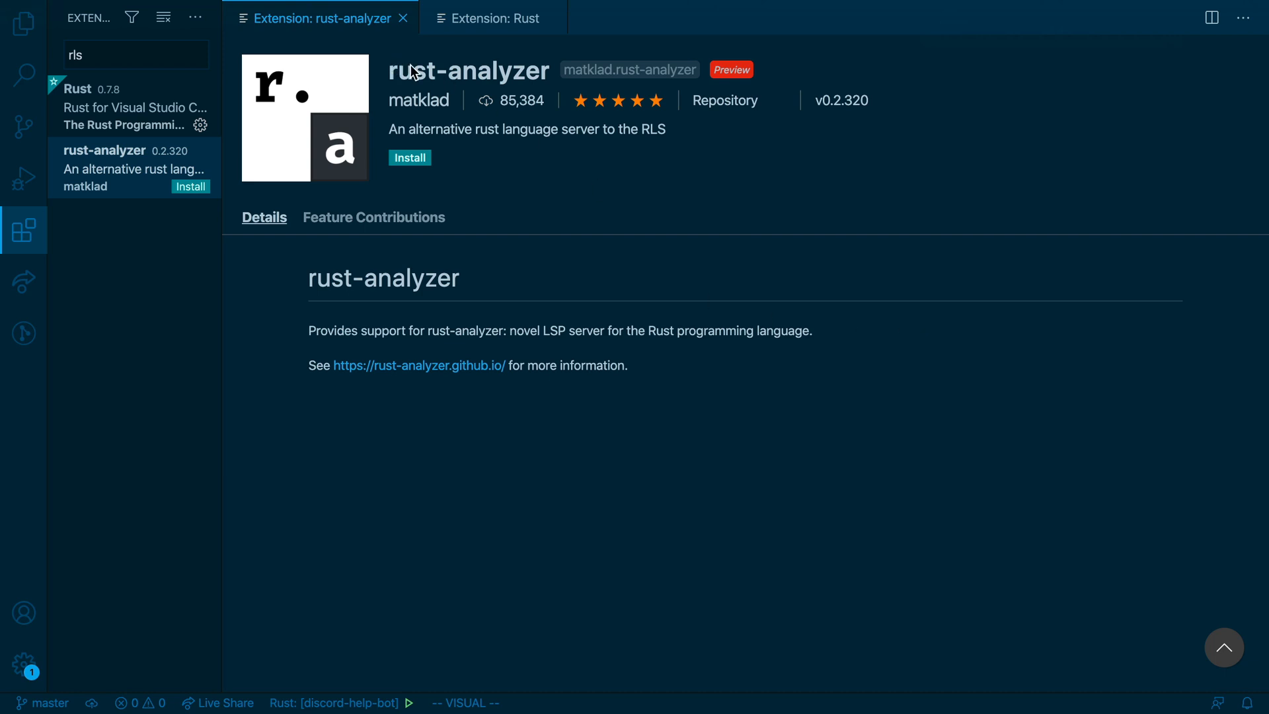
{"action": "left_click", "coordinate": [490, 18]}
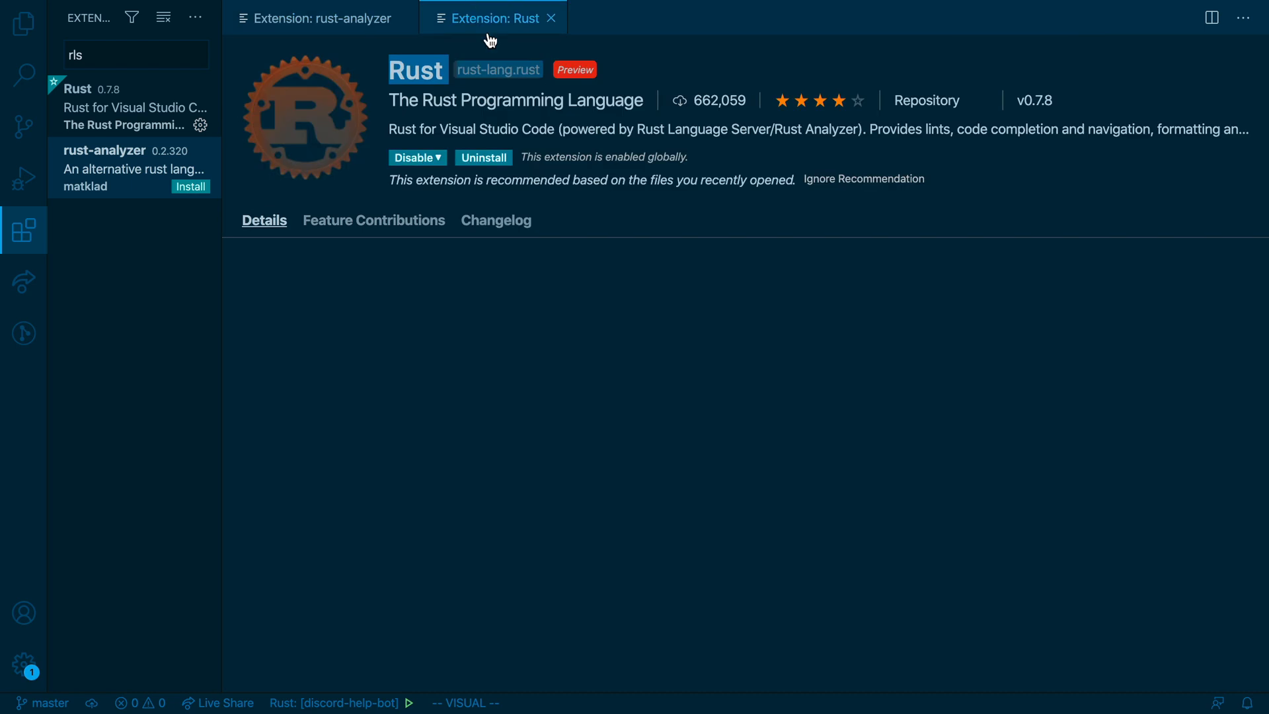
{"action": "left_click", "coordinate": [264, 220]}
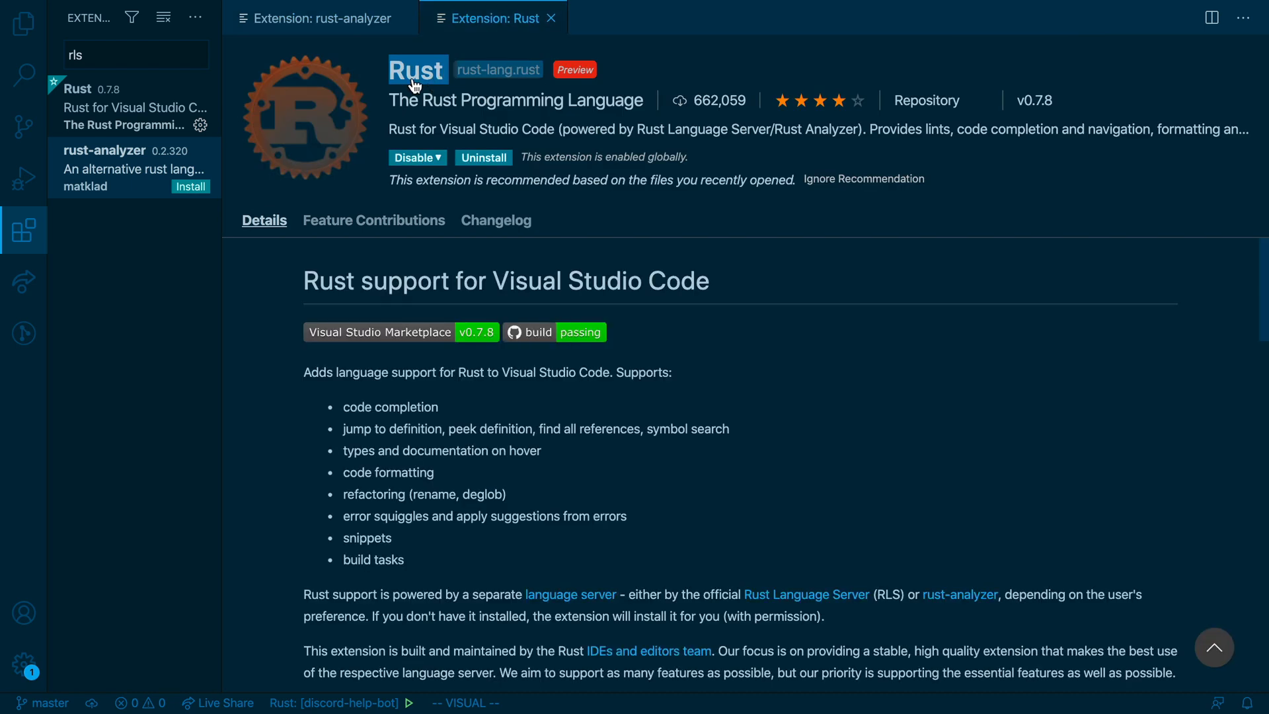
{"action": "mouse_move", "coordinate": [418, 77]}
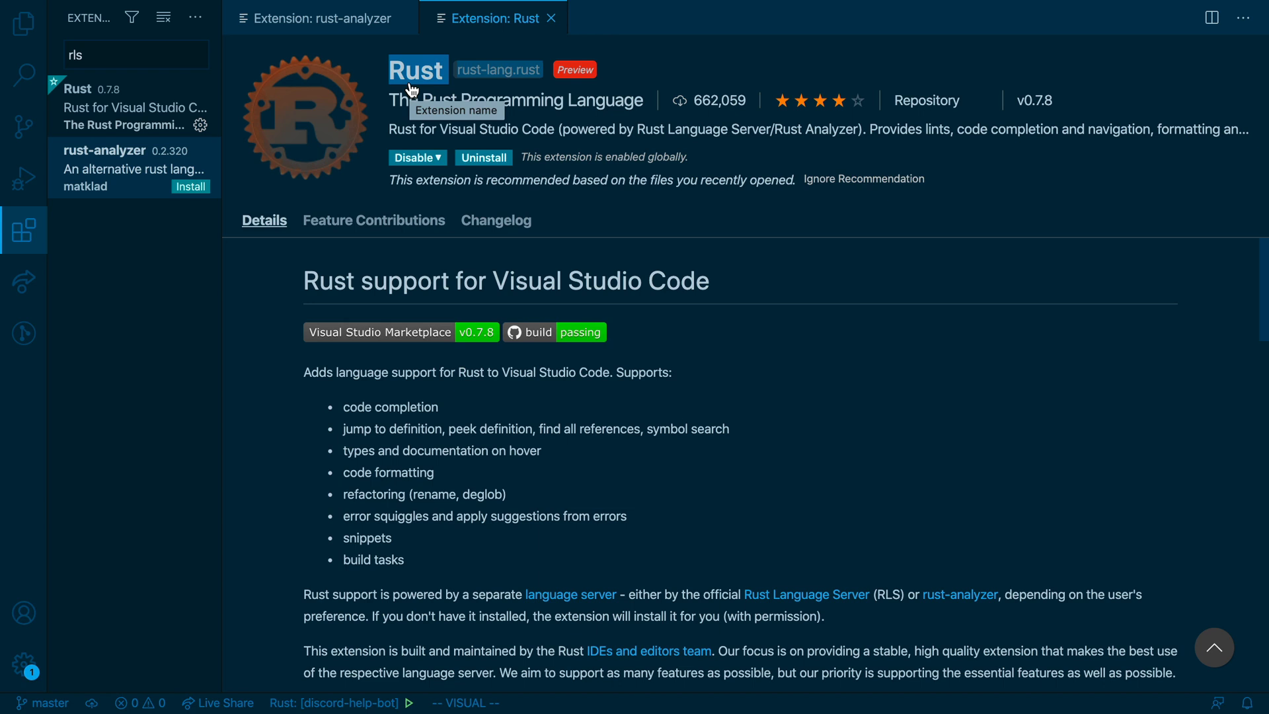
{"action": "mouse_move", "coordinate": [425, 85]}
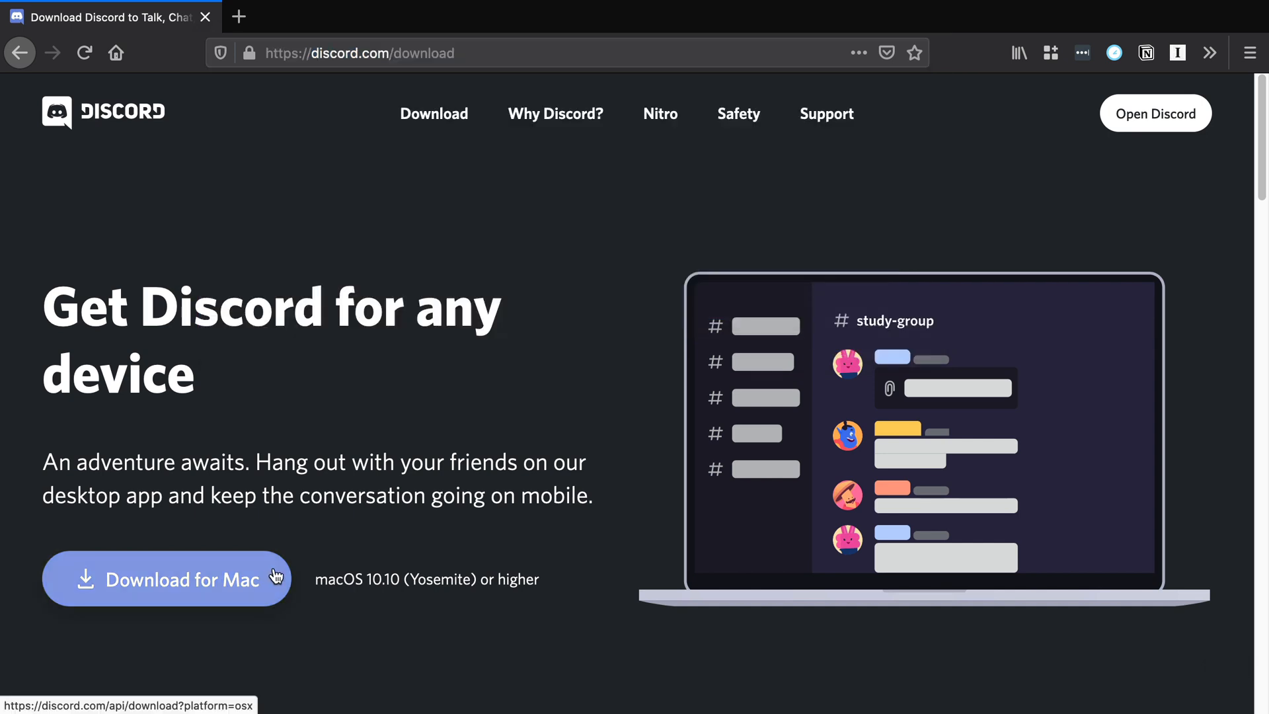
{"action": "mouse_move", "coordinate": [385, 491]}
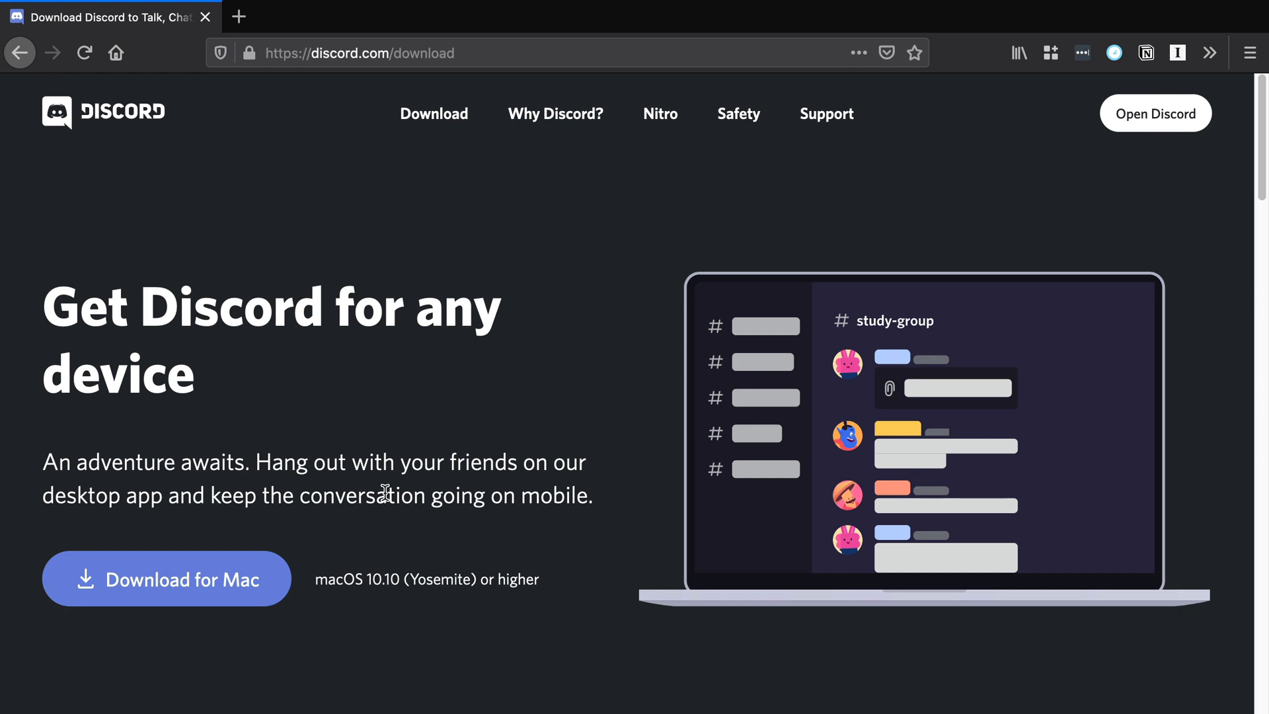